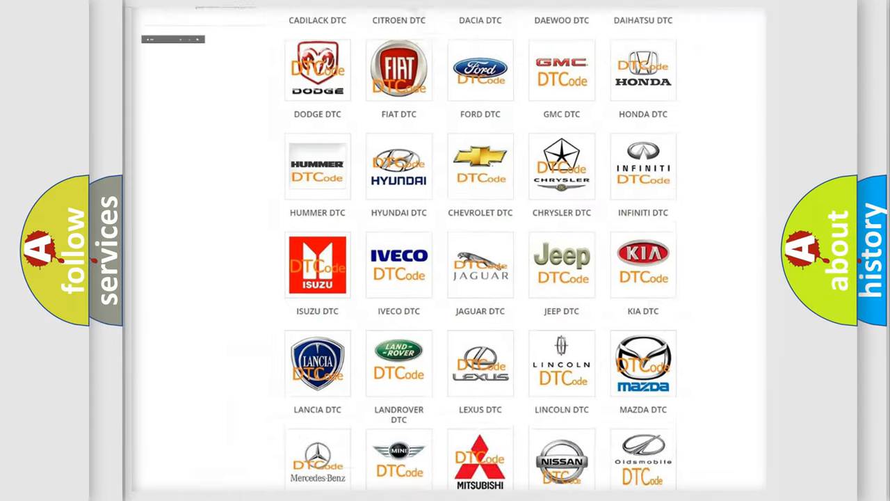
{"action": "scroll", "scroll_direction": "up", "scroll_amount": 3}
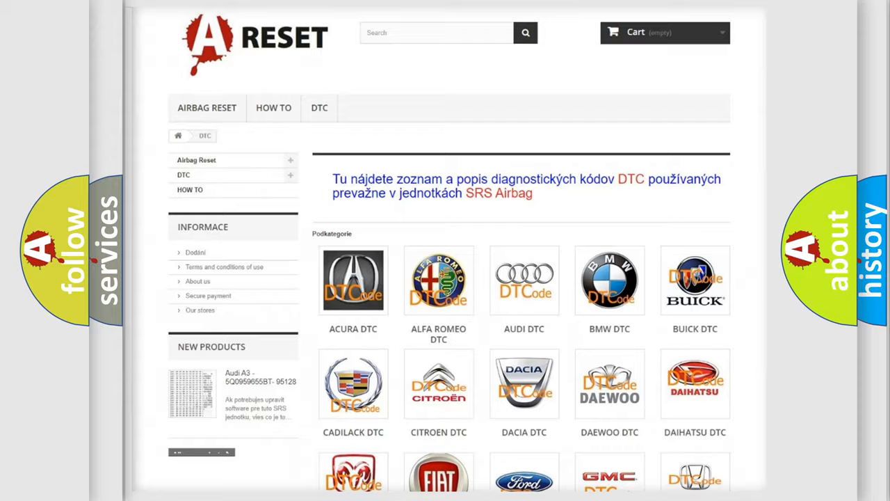
{"action": "scroll", "scroll_direction": "down", "scroll_amount": 3}
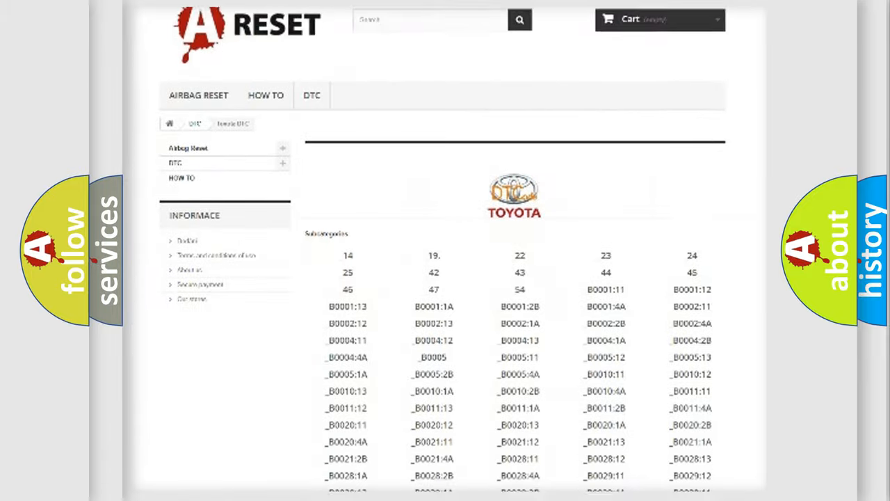
{"action": "scroll", "scroll_direction": "down", "scroll_amount": 3}
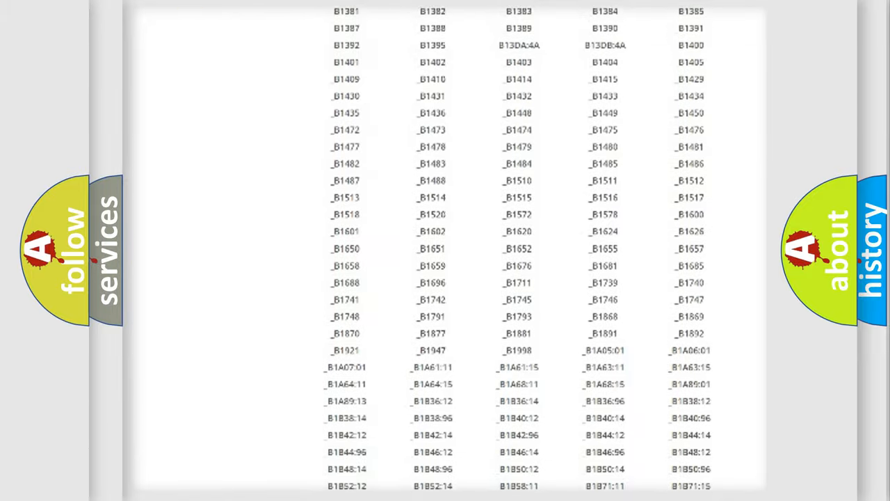
{"action": "scroll", "scroll_direction": "up", "scroll_amount": 3}
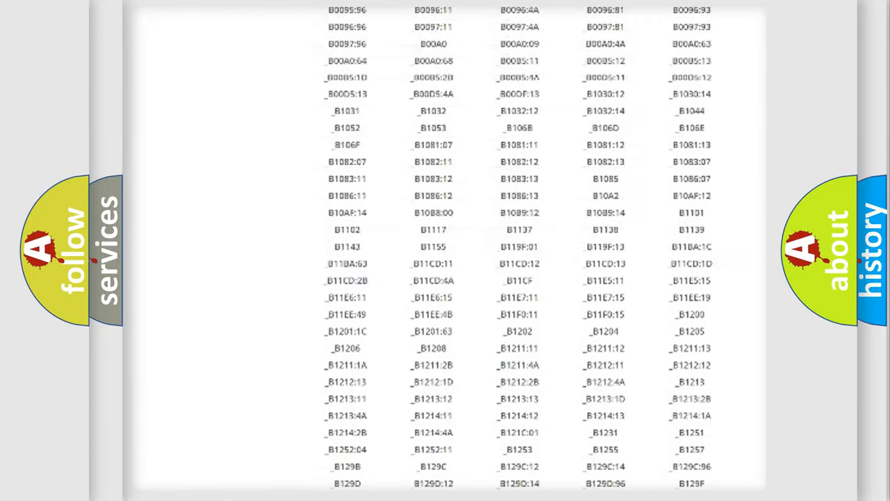
{"action": "scroll", "scroll_direction": "up", "scroll_amount": 3}
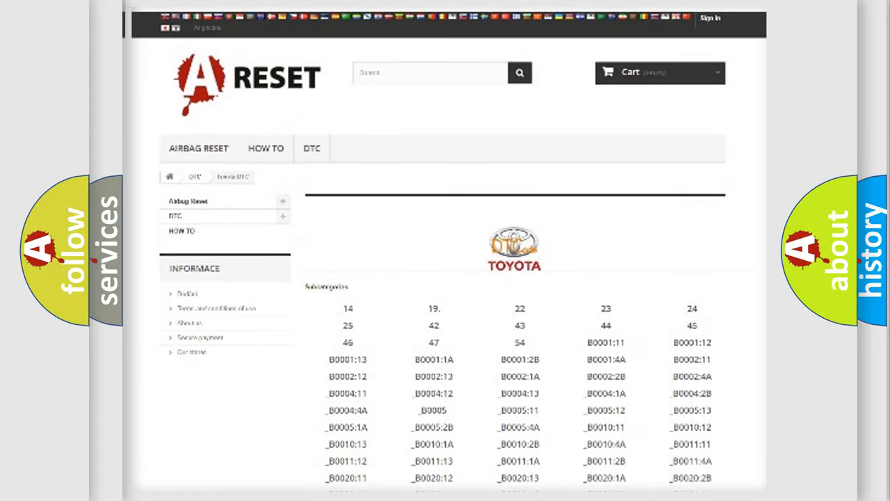